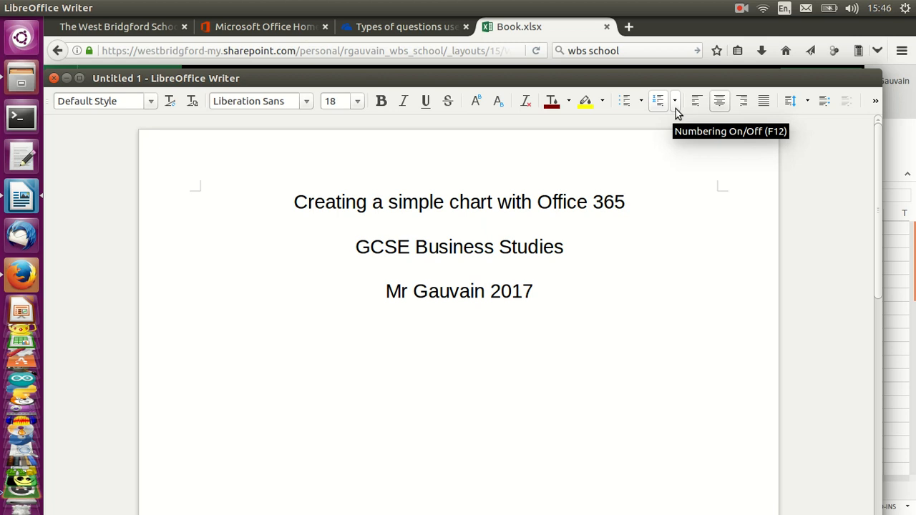
mouse_move(682, 90)
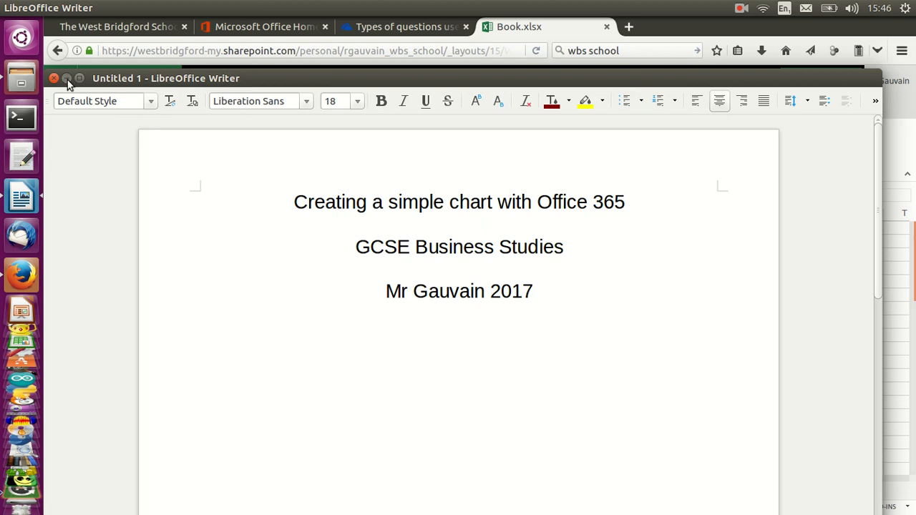
Step: Hide the Writer document to bring the Excel Online workbook forward
click(53, 78)
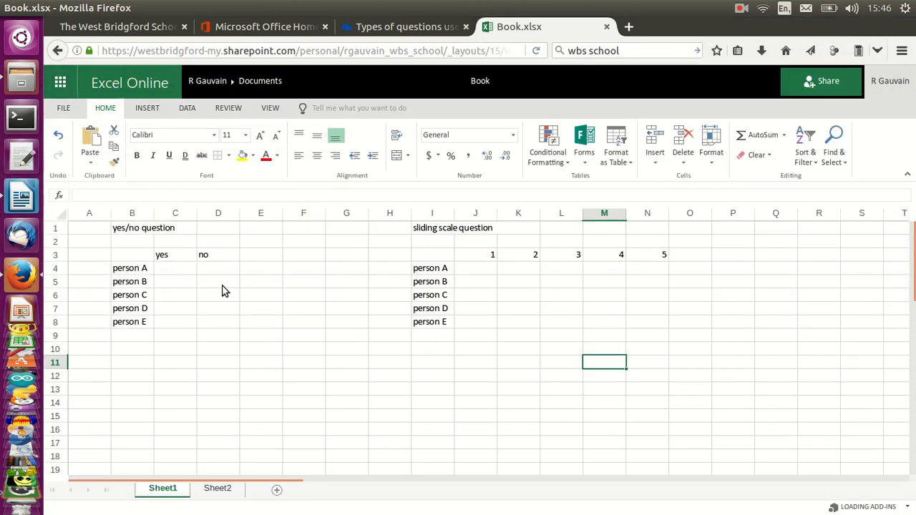
mouse_move(172, 287)
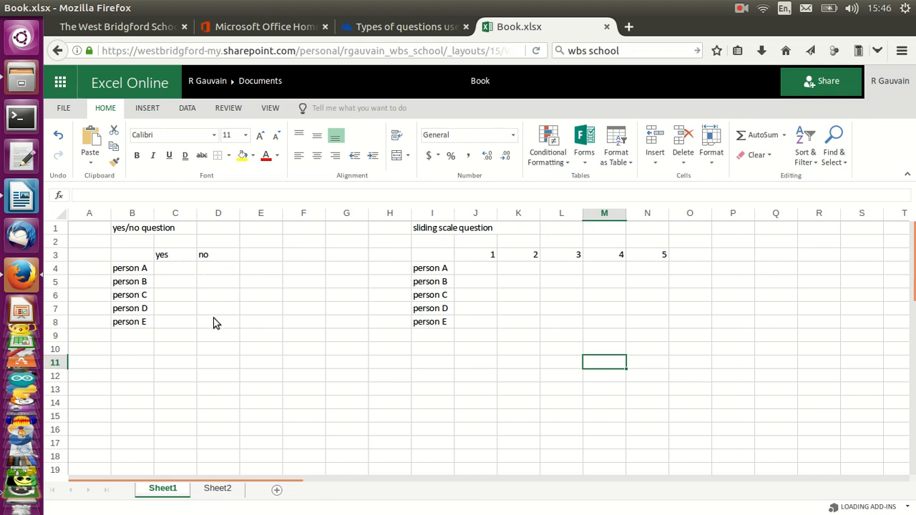
mouse_move(204, 261)
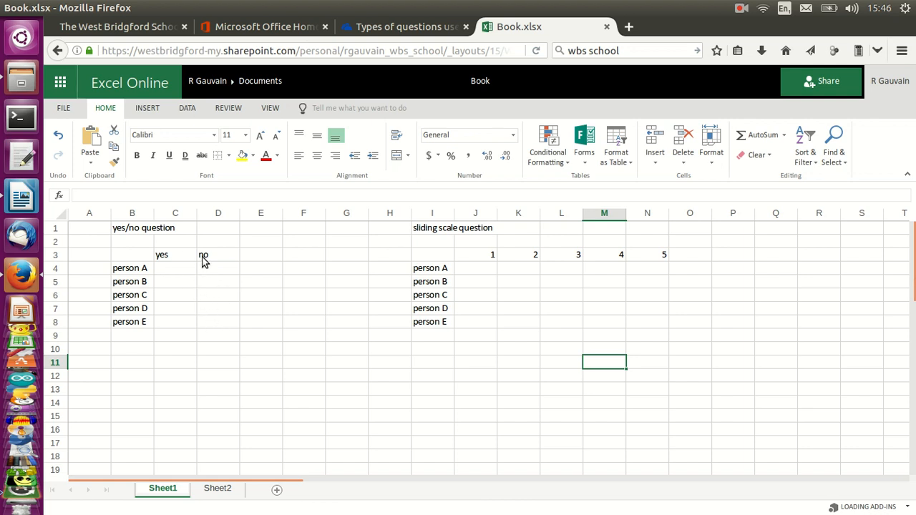
mouse_move(466, 259)
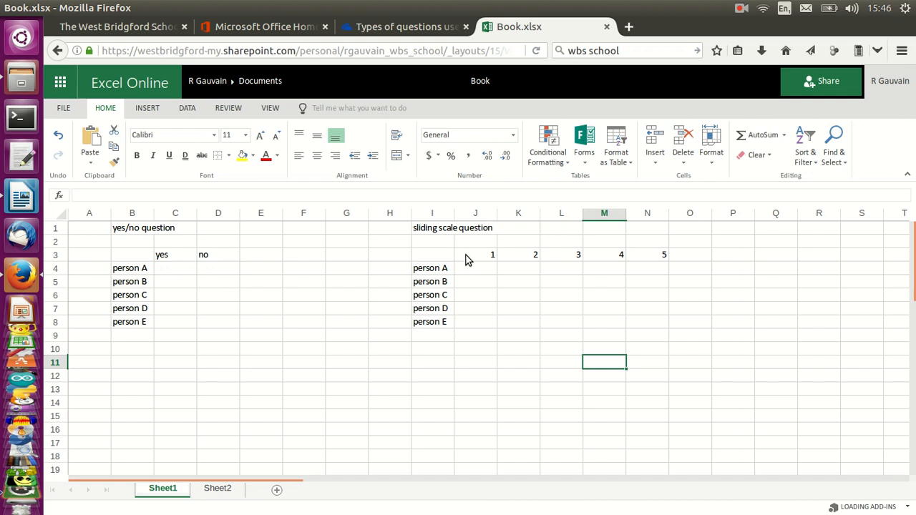
mouse_move(632, 260)
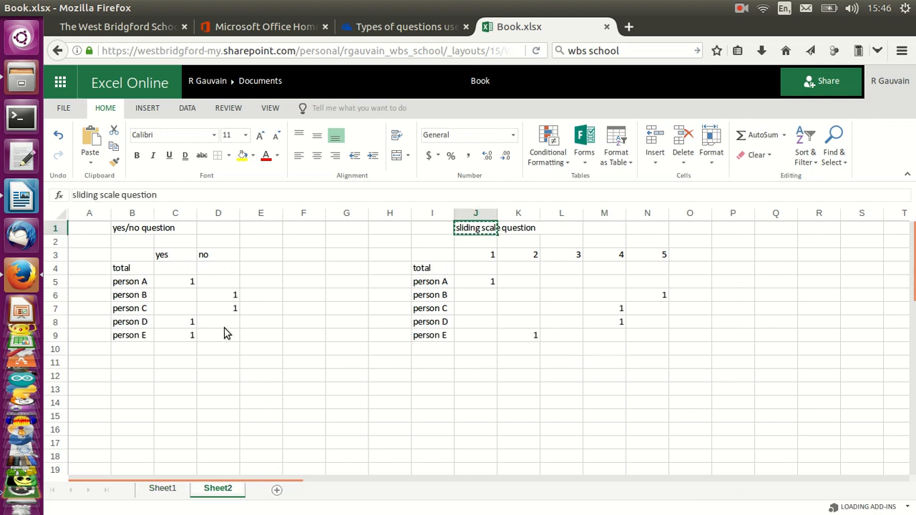
mouse_move(201, 292)
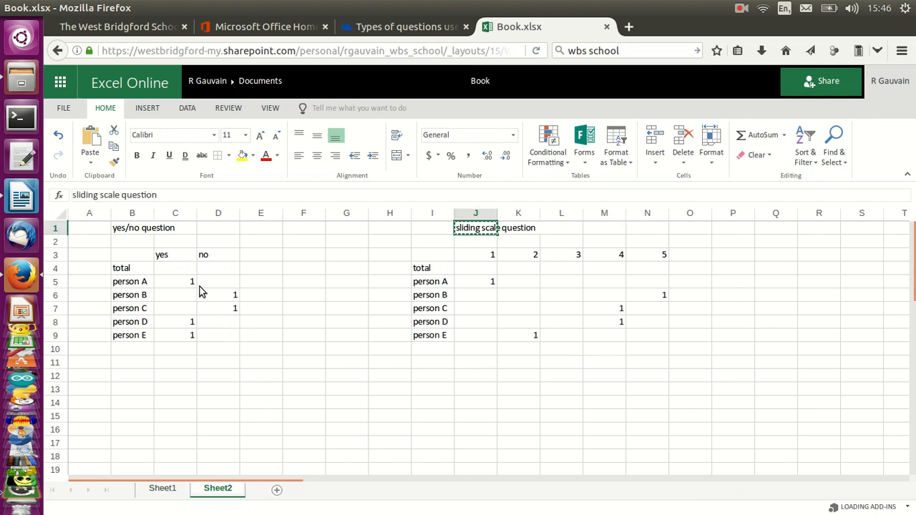
mouse_move(171, 275)
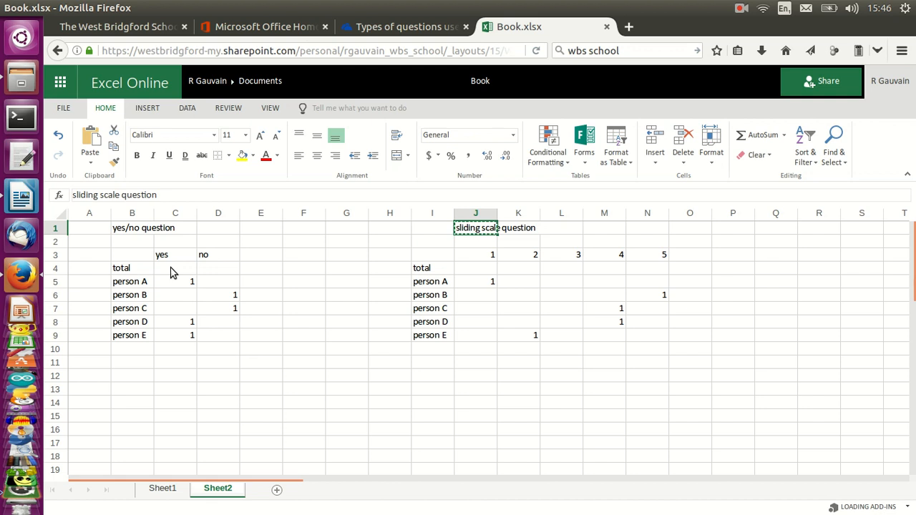
Step: Enter =SUM(C5:C9) in C4 so the yes total shows 3, then recheck it
click(175, 268)
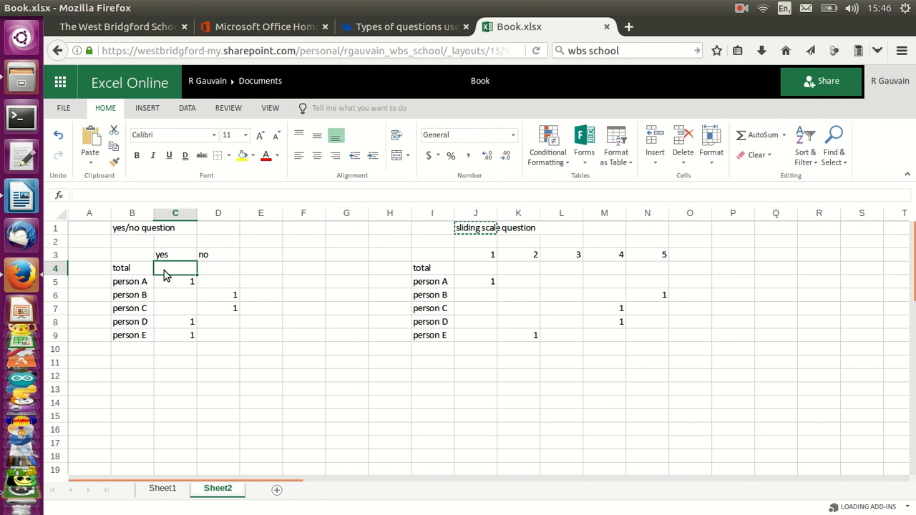
text(=)
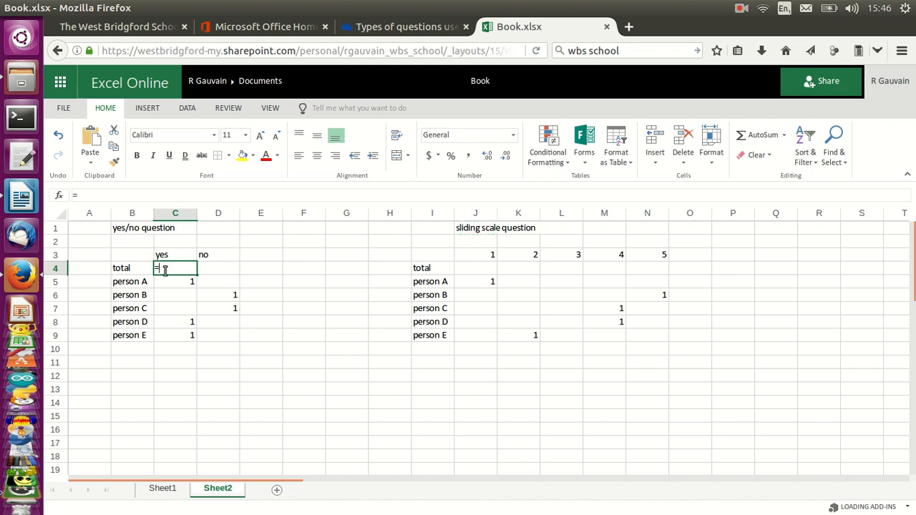
text(sum(C5:C9)
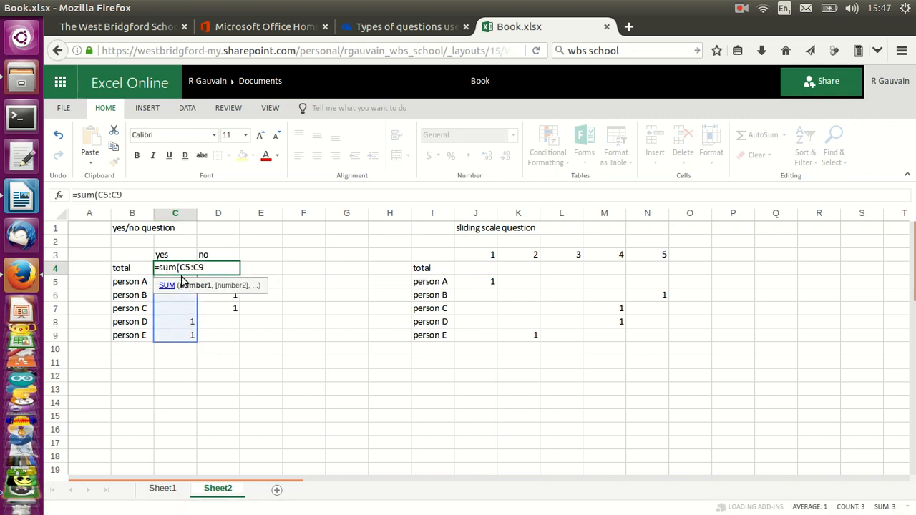
mouse_move(327, 321)
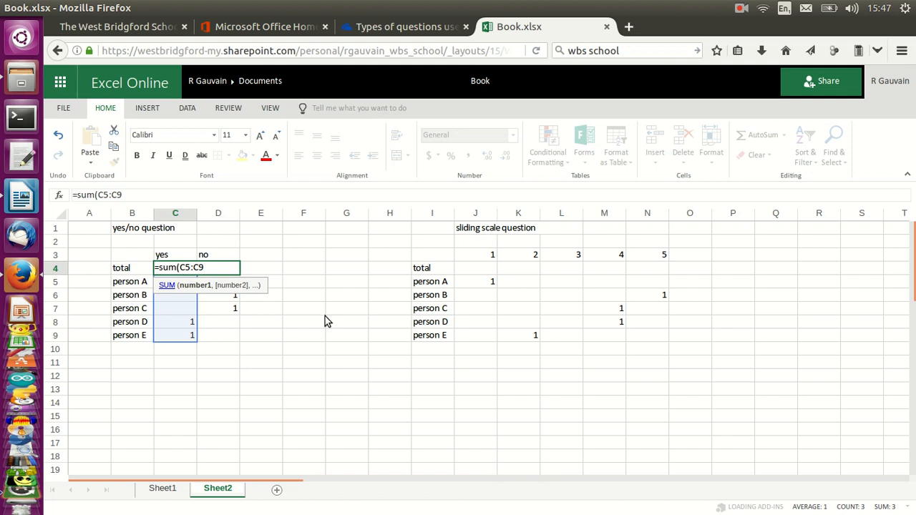
key(Return)
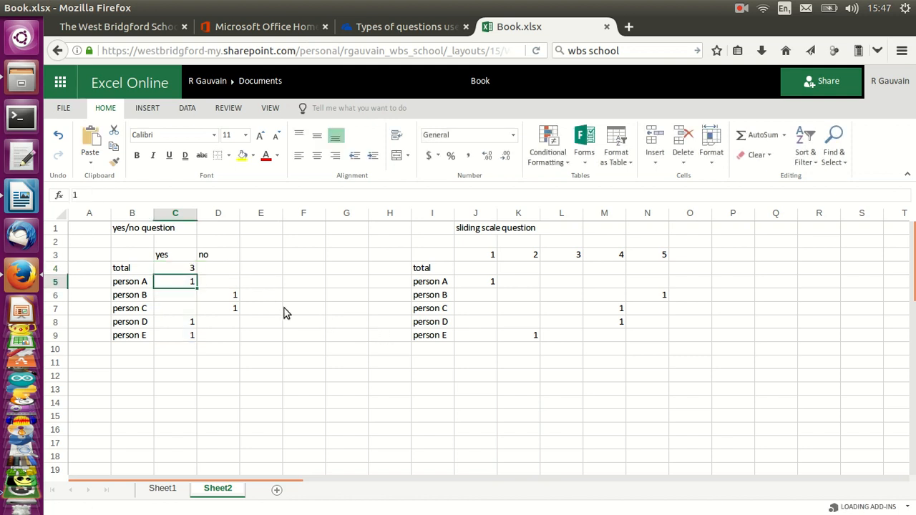
click(175, 268)
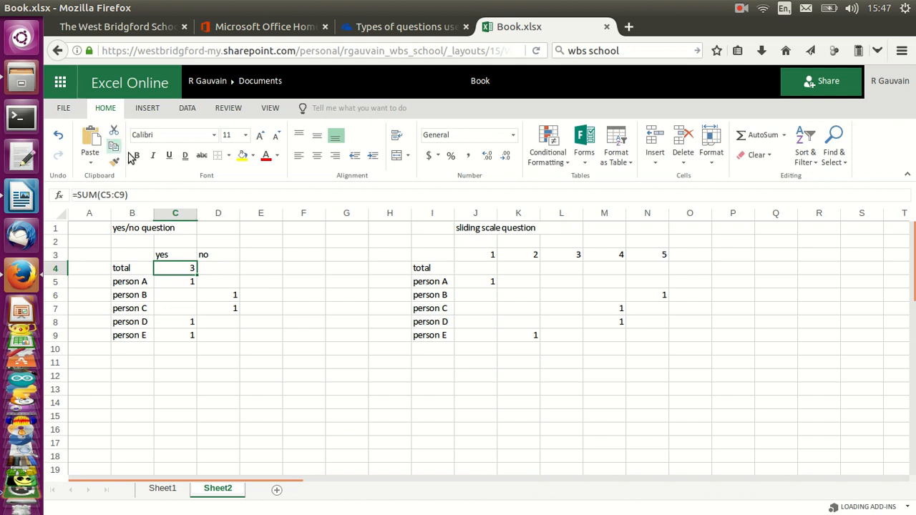
Step: Extend the SUM totals across J4:N4 for ratings 1–5, giving 1, 1, 0, 2, 1
click(218, 267)
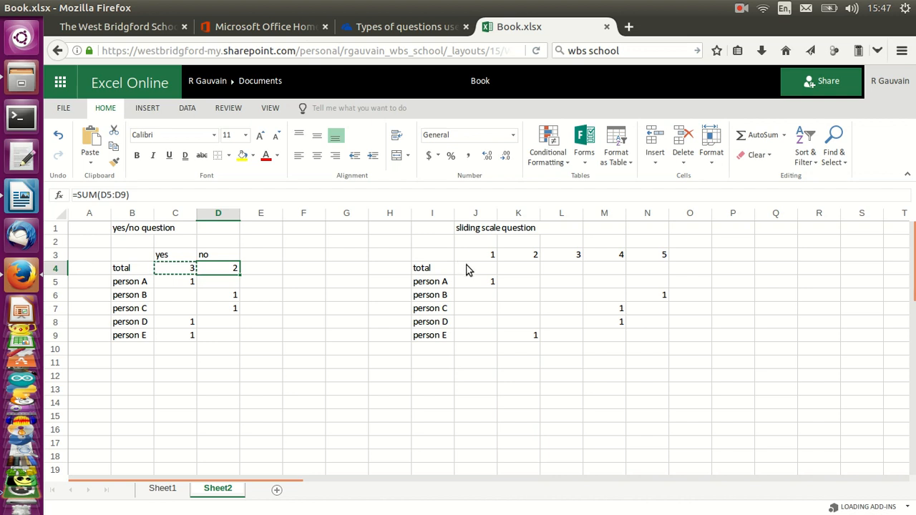
click(475, 268)
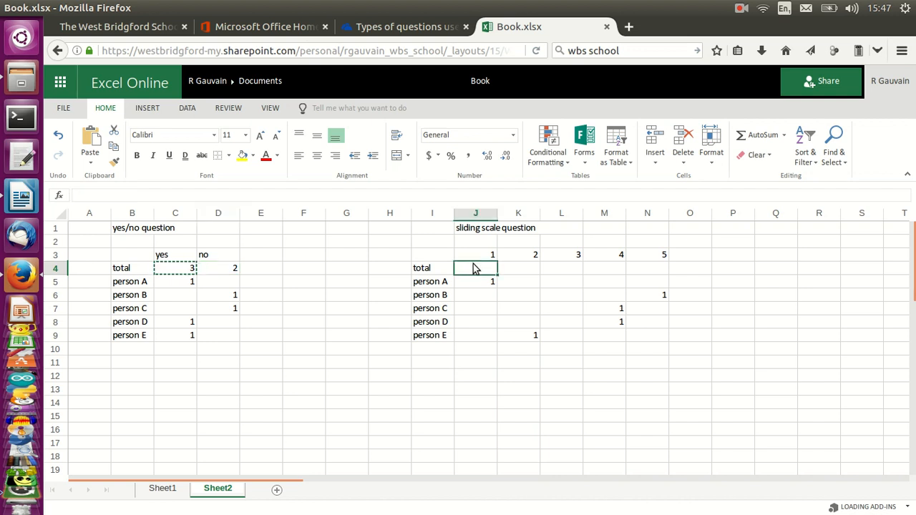
drag(475, 267, 647, 268)
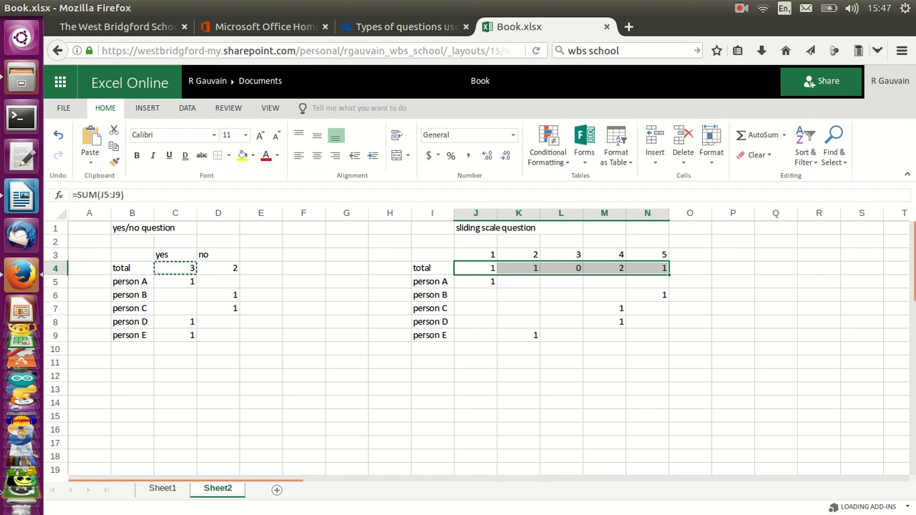
click(431, 428)
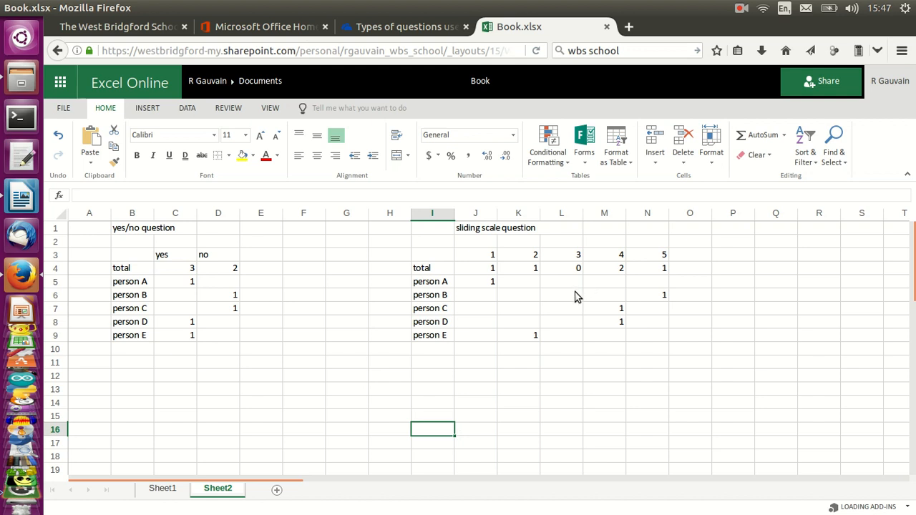
mouse_move(127, 260)
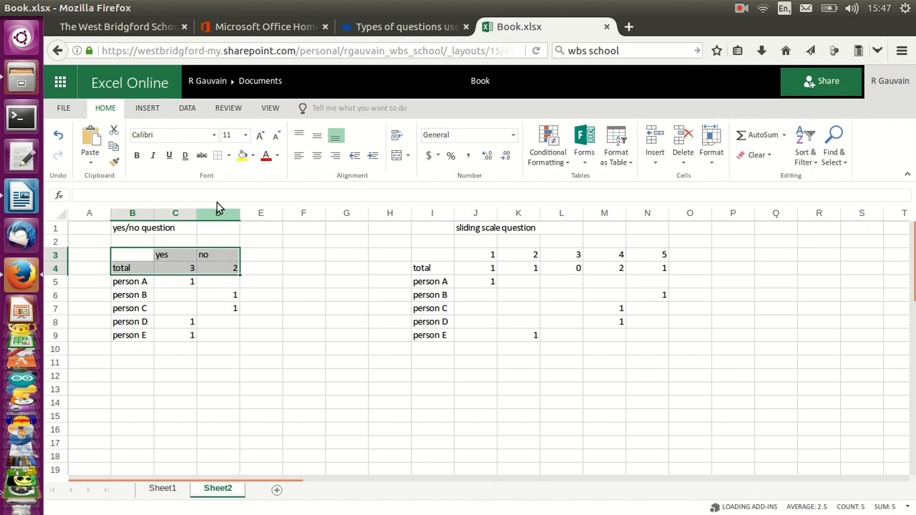
mouse_move(311, 254)
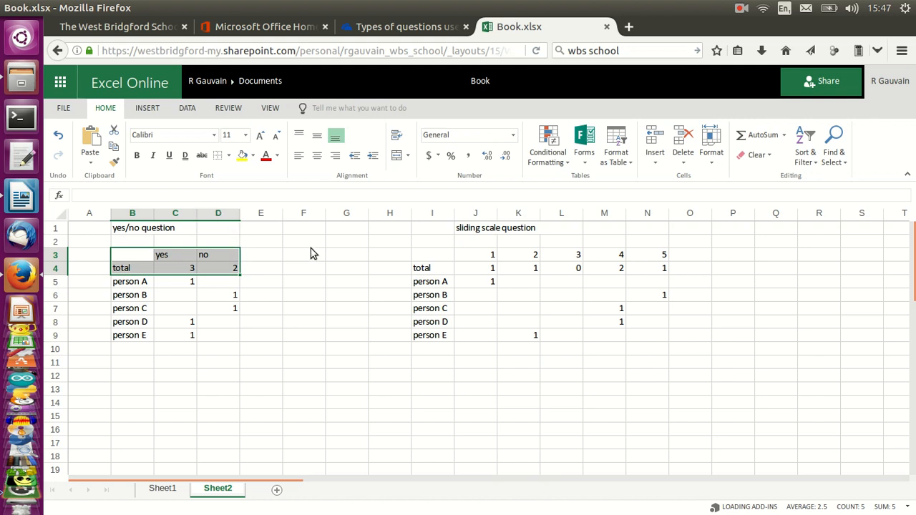
mouse_move(228, 278)
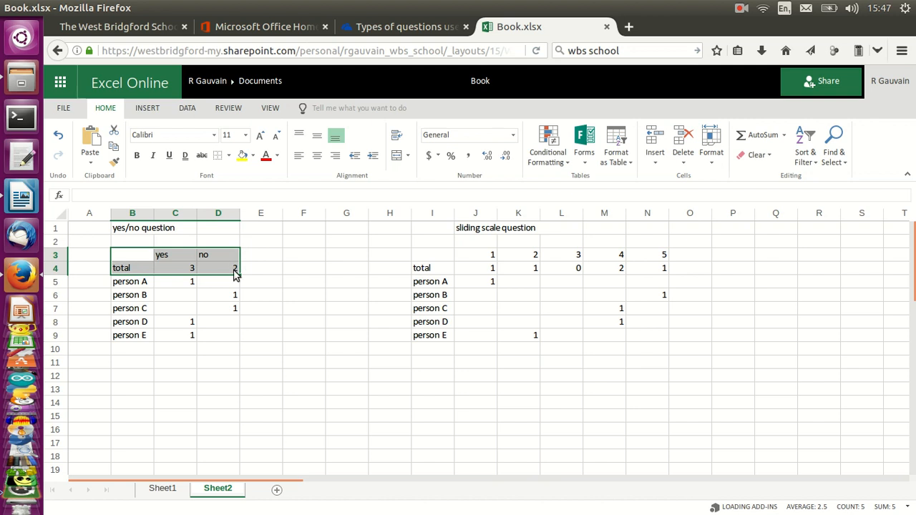
Step: Insert a 2-D column chart of the yes/no totals and move it below the table
click(147, 107)
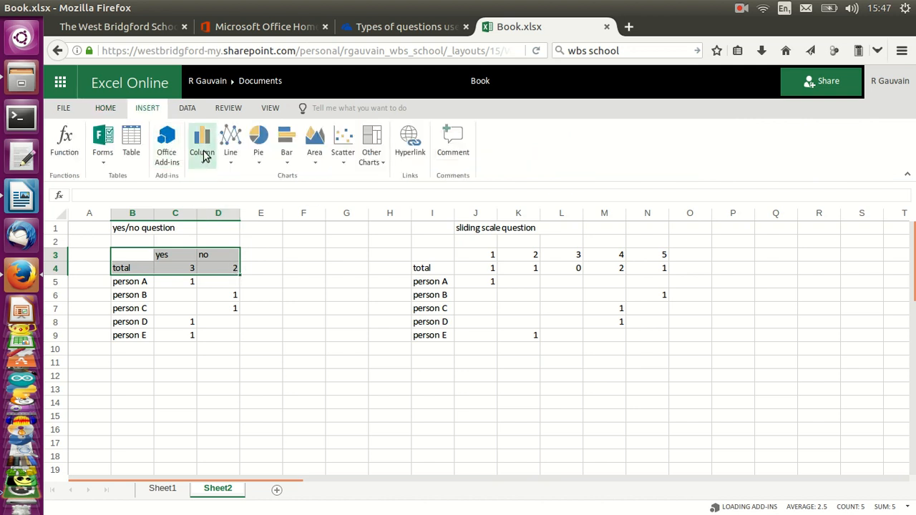
click(202, 143)
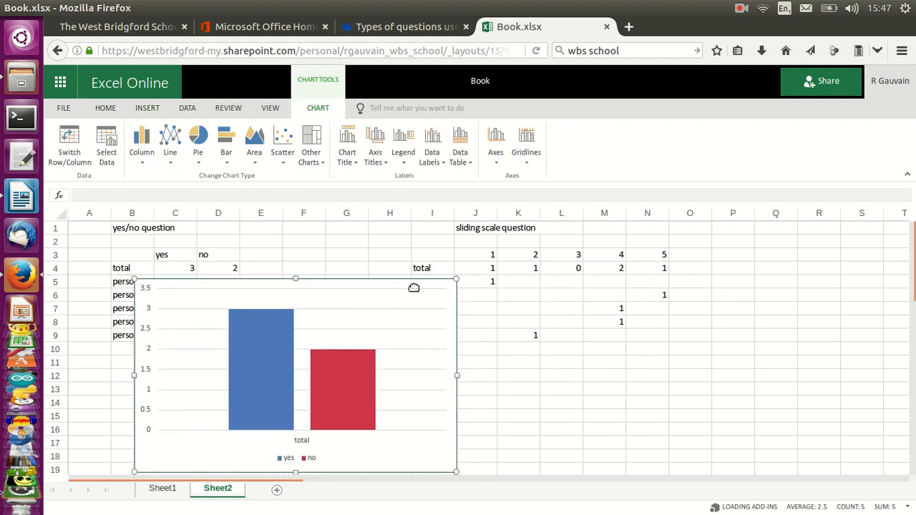
drag(414, 287, 165, 290)
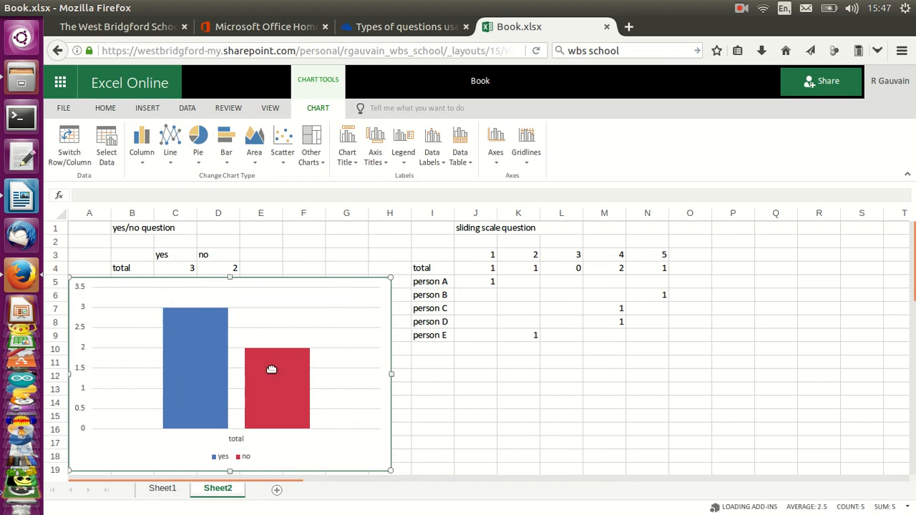
mouse_move(307, 287)
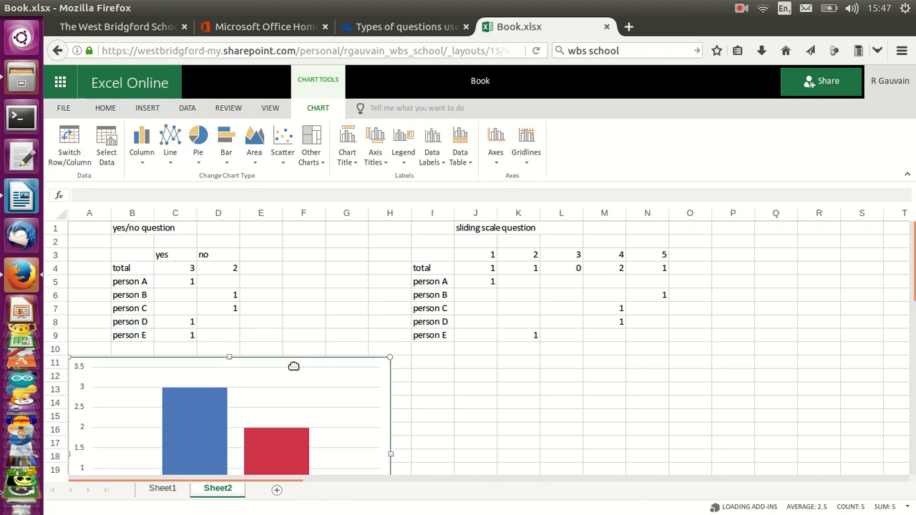
mouse_move(451, 264)
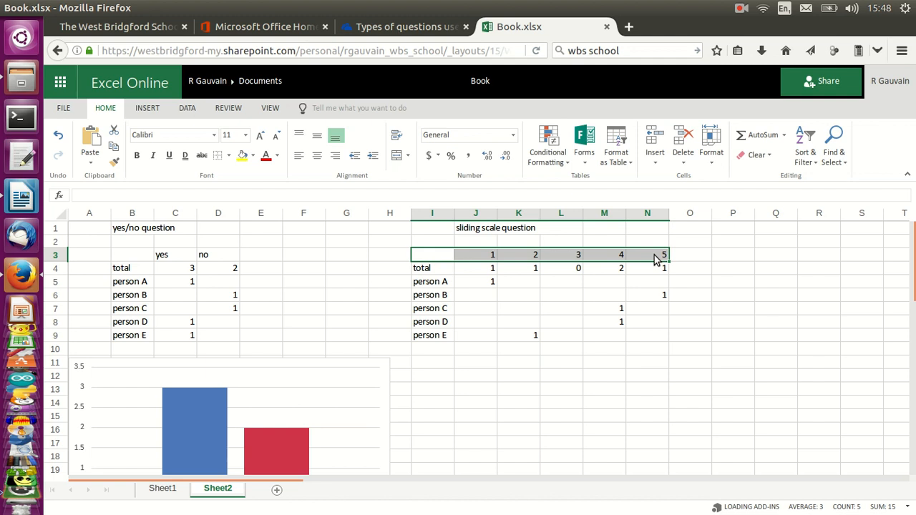
Step: Select I3:N4 and insert a clustered 2-D column chart of the rating totals
click(647, 267)
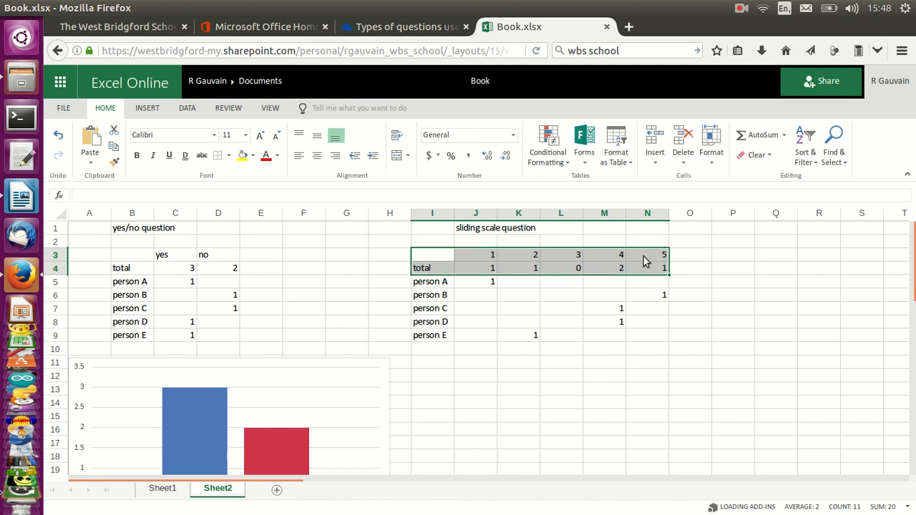
click(146, 109)
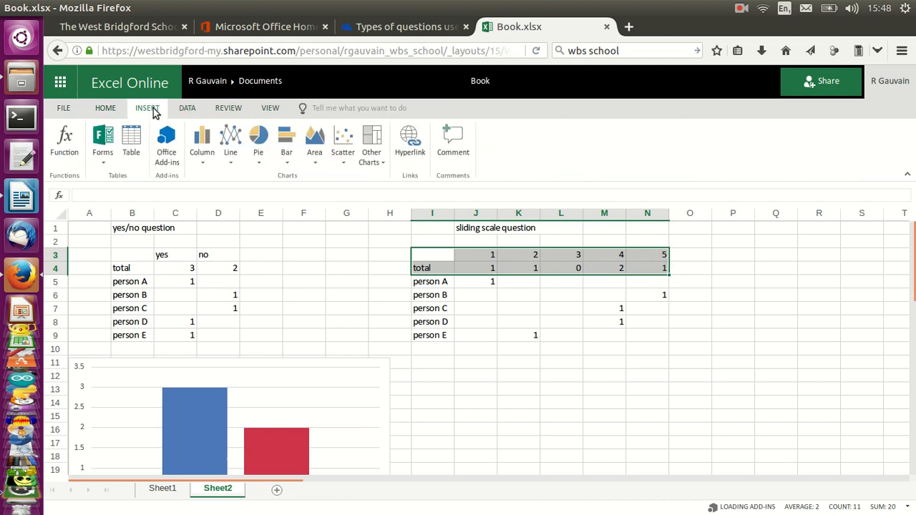
click(202, 143)
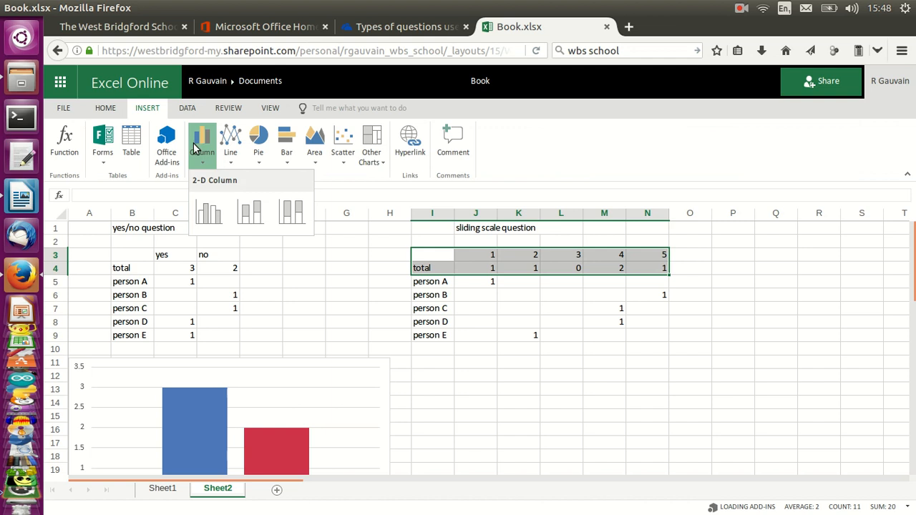
click(208, 212)
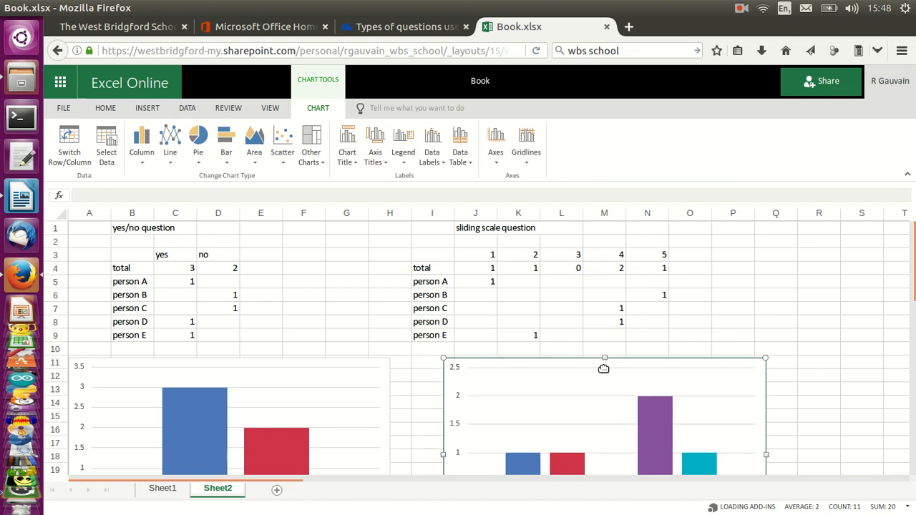
scroll(down, 3)
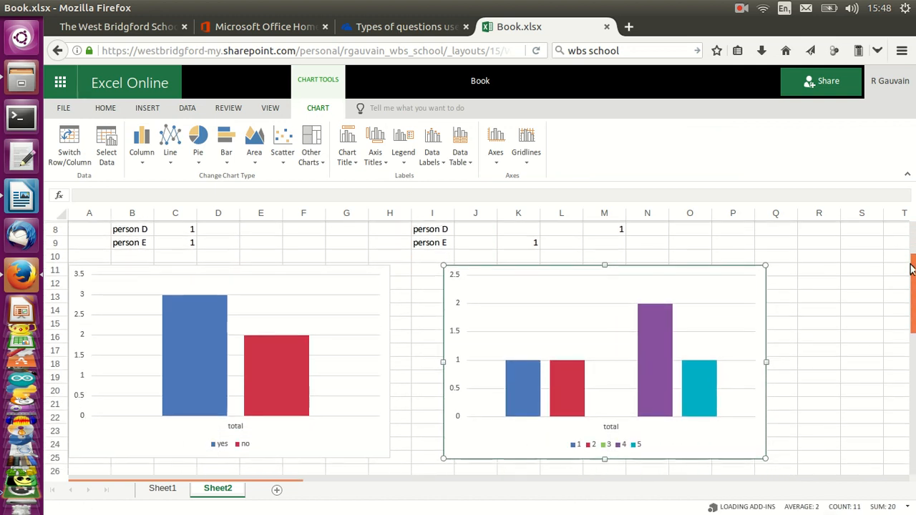
scroll(down, 3)
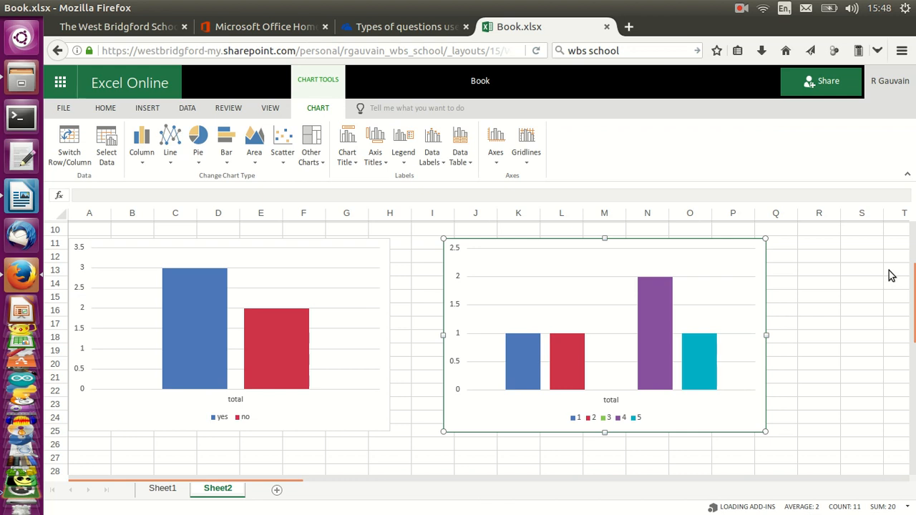
mouse_move(776, 127)
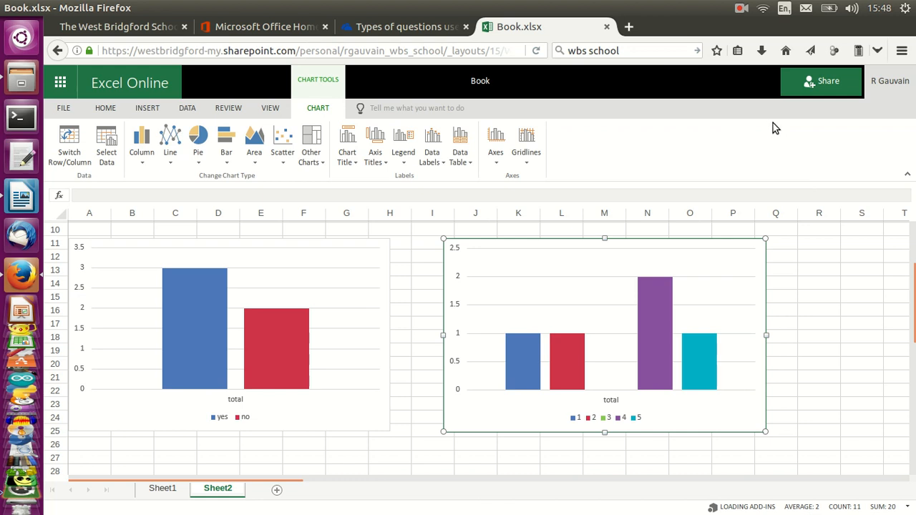